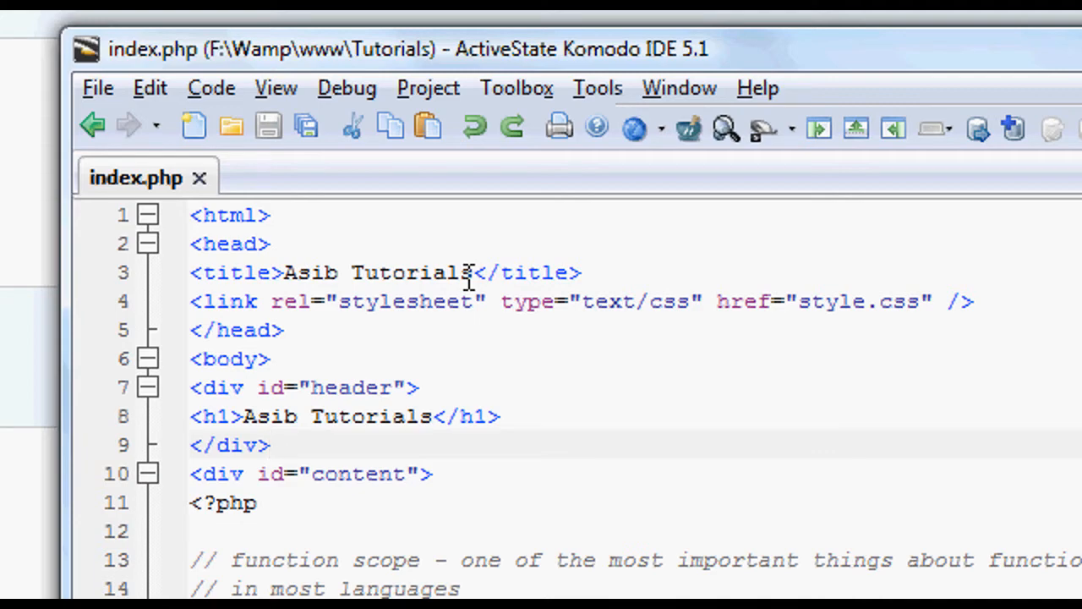
- Add a createVar ( ); call on its own line above echo $aVar
{"action": "scroll", "scroll_direction": "down", "scroll_amount": 3}
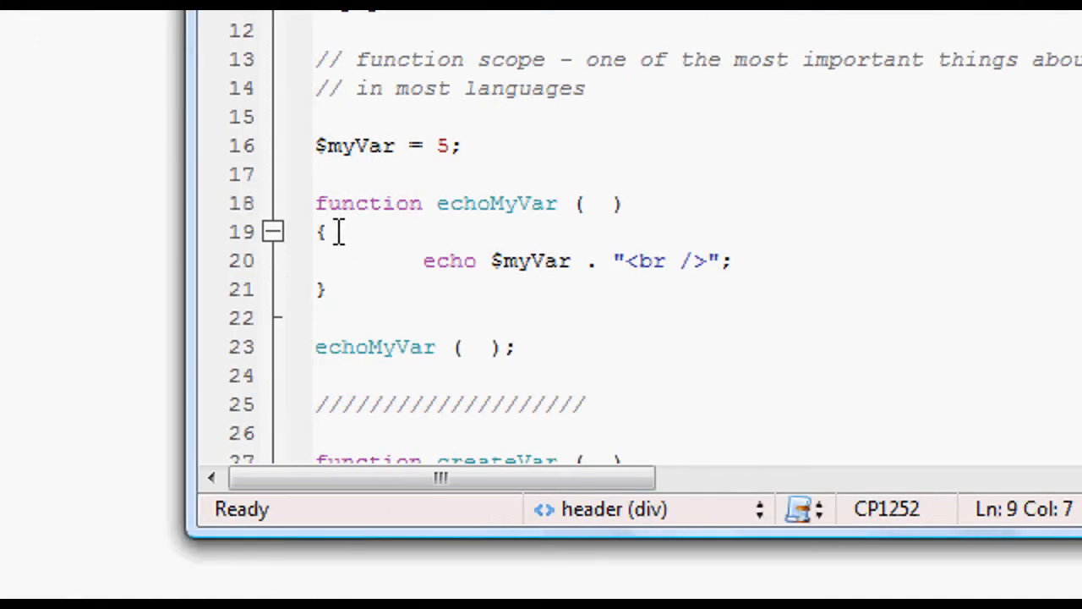
{"action": "mouse_move", "coordinate": [291, 210]}
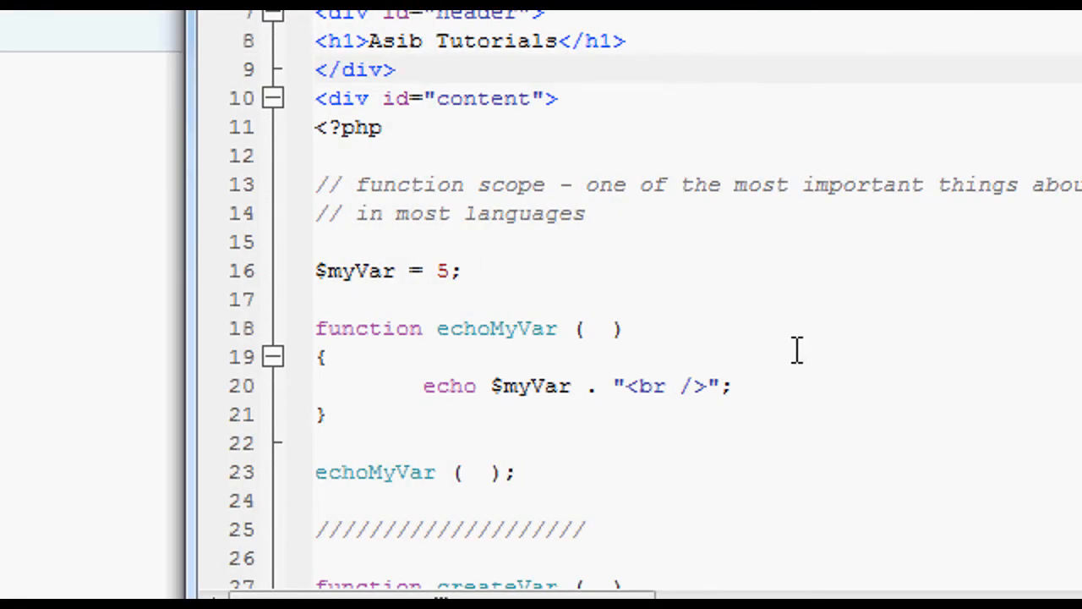
{"action": "mouse_move", "coordinate": [779, 343]}
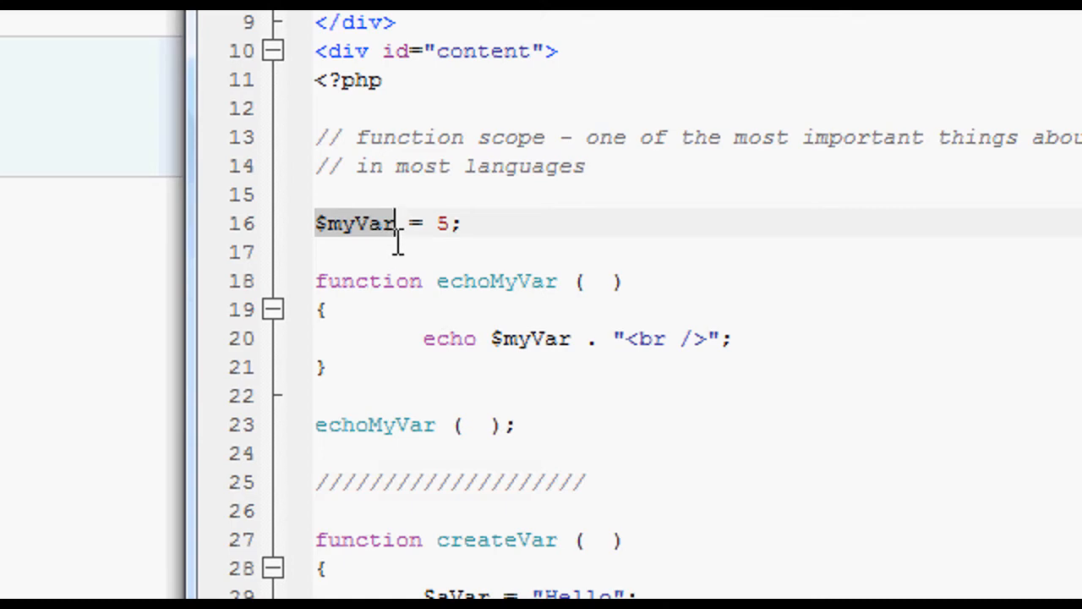
{"action": "mouse_move", "coordinate": [569, 390]}
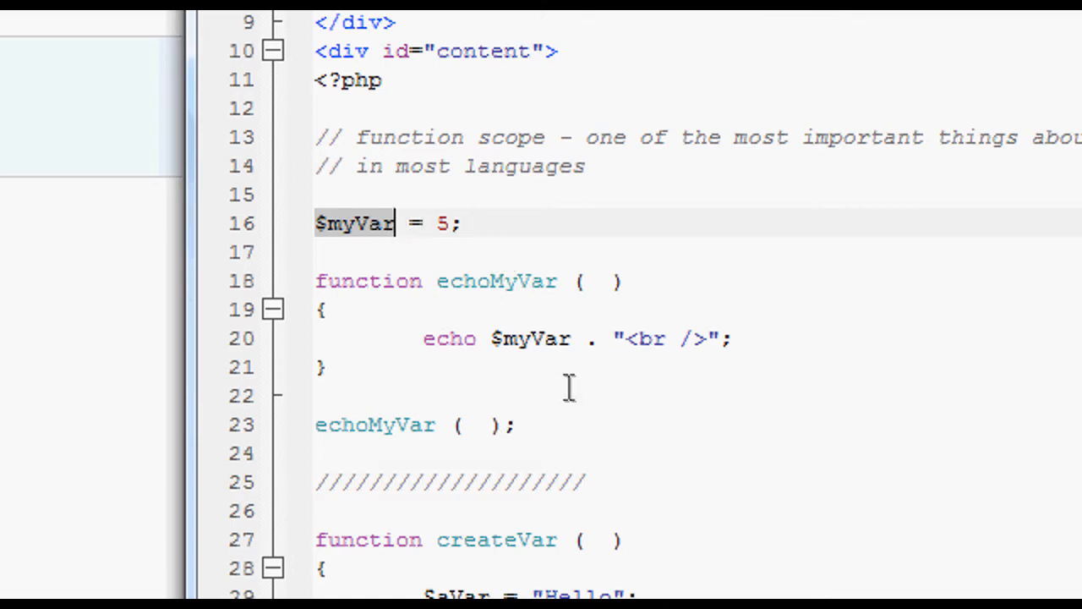
{"action": "scroll", "scroll_direction": "down", "scroll_amount": 3}
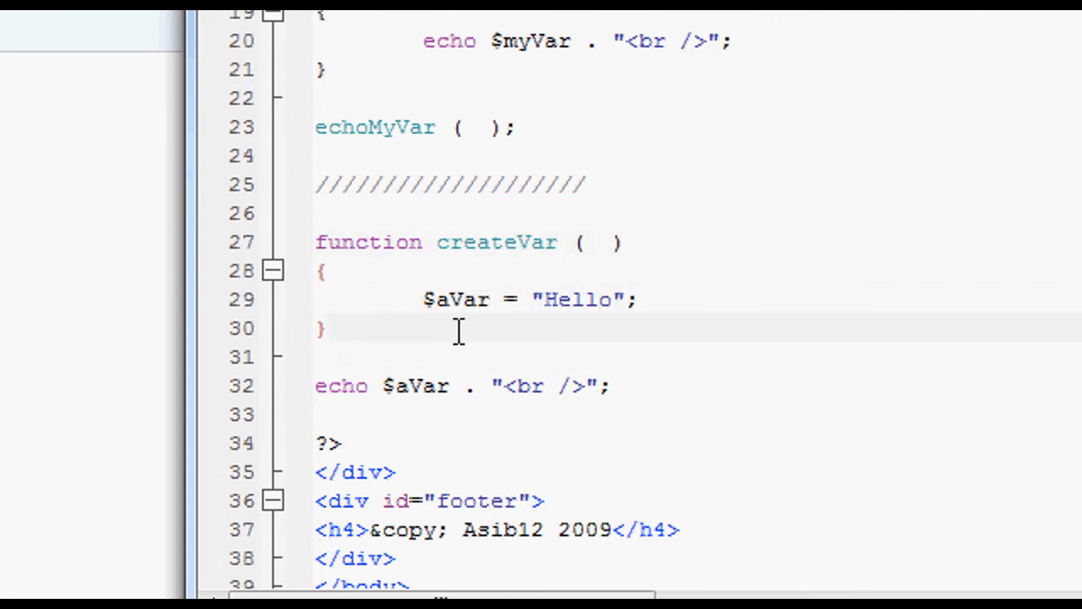
{"action": "type", "text": "create"}
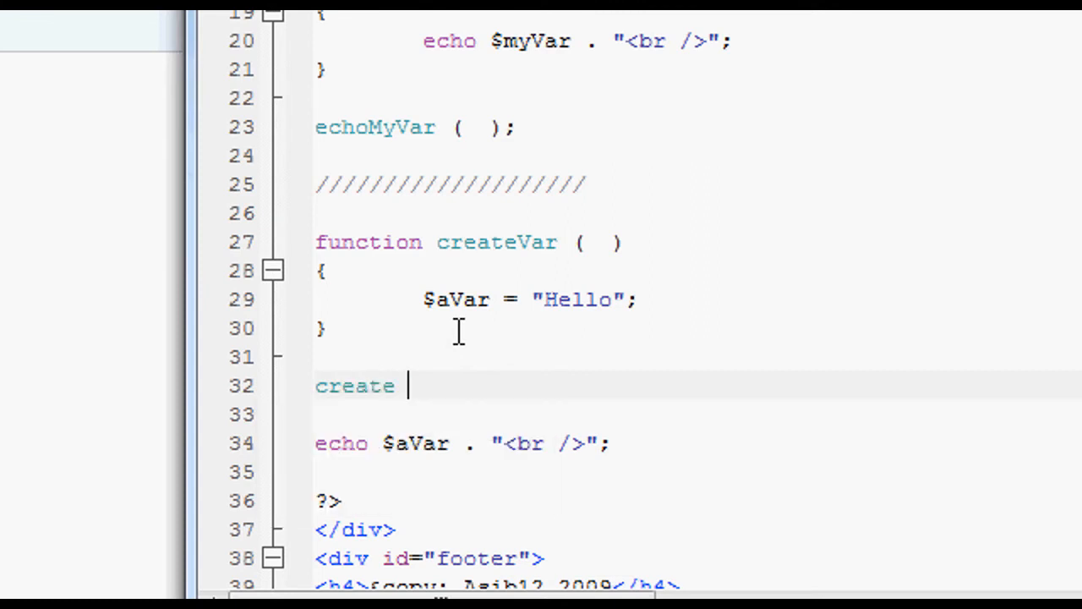
{"action": "type", "text": "Var"}
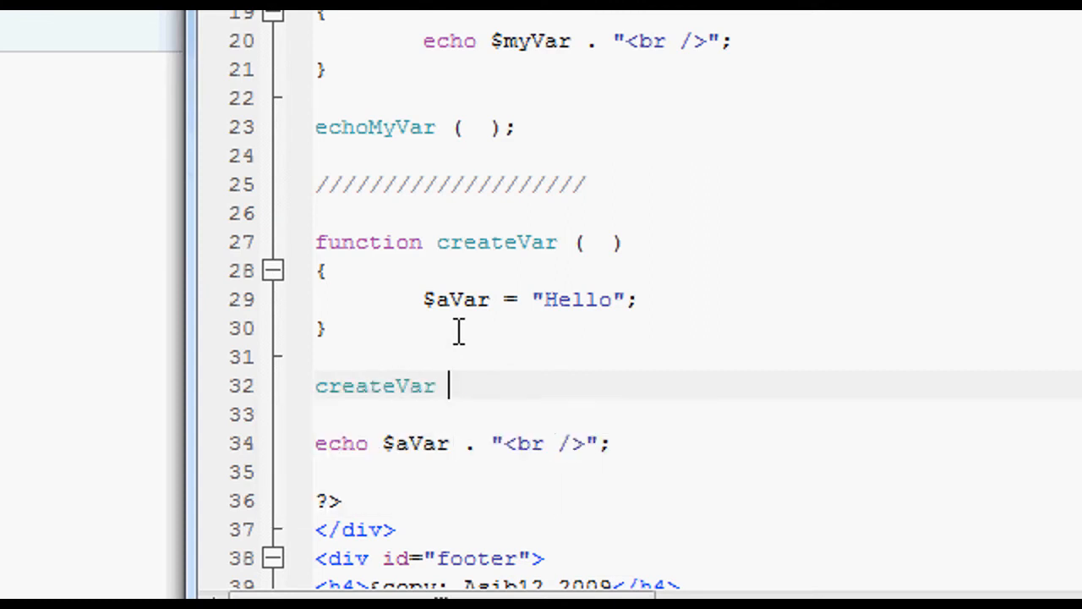
{"action": "type", "text": "( );"}
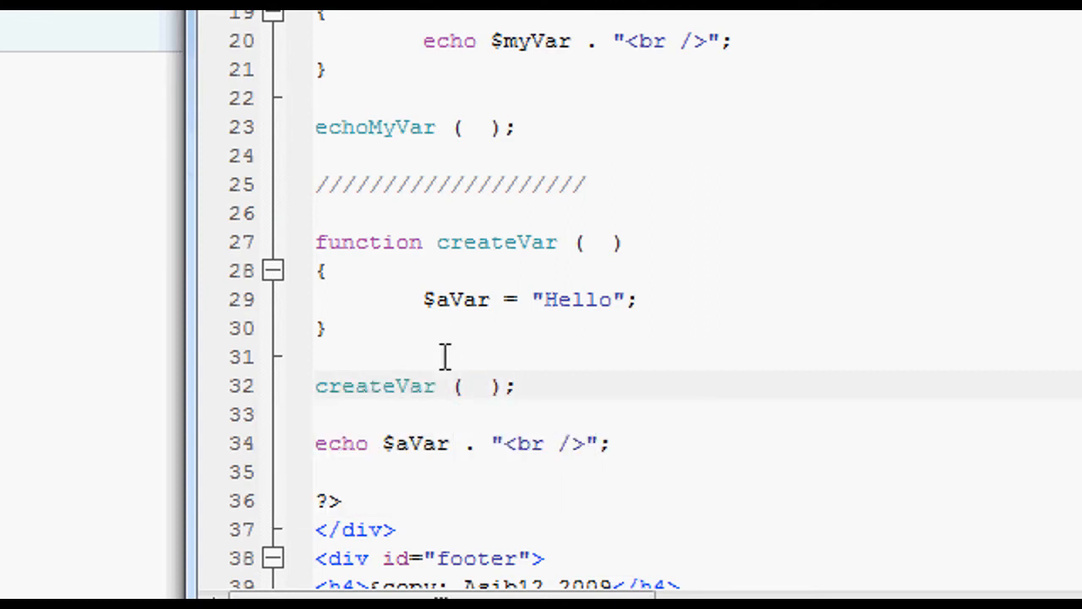
{"action": "mouse_move", "coordinate": [450, 357]}
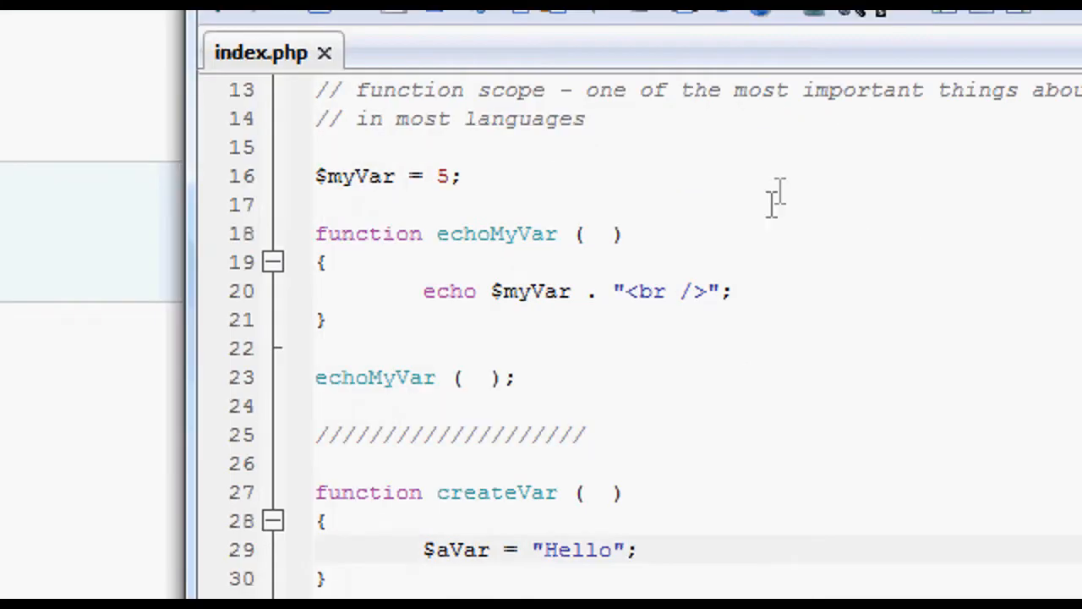
{"action": "scroll", "scroll_direction": "down", "scroll_amount": 3}
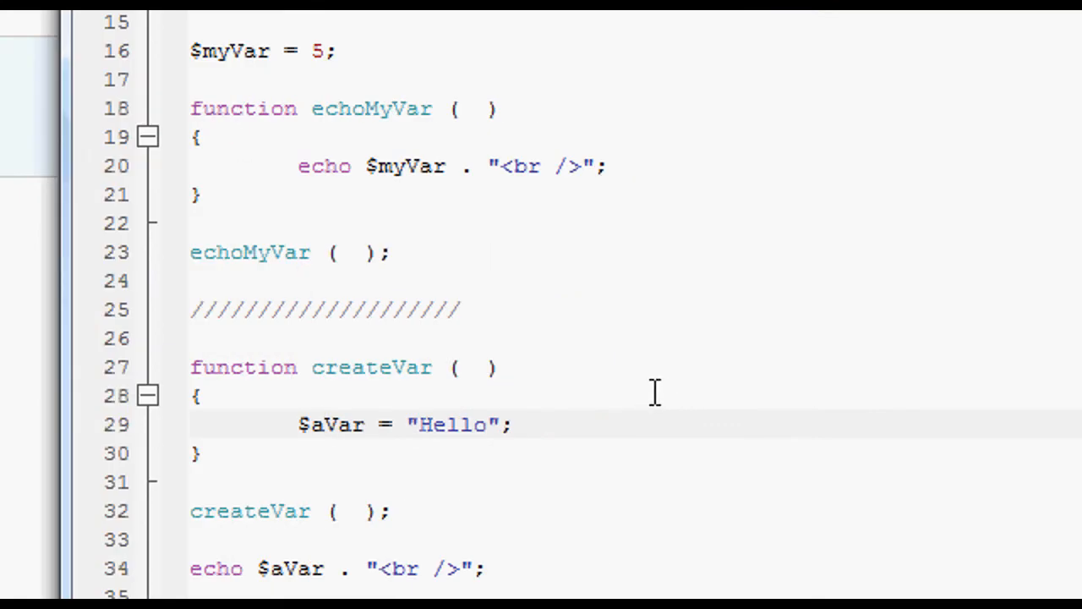
{"action": "scroll", "scroll_direction": "down", "scroll_amount": 3}
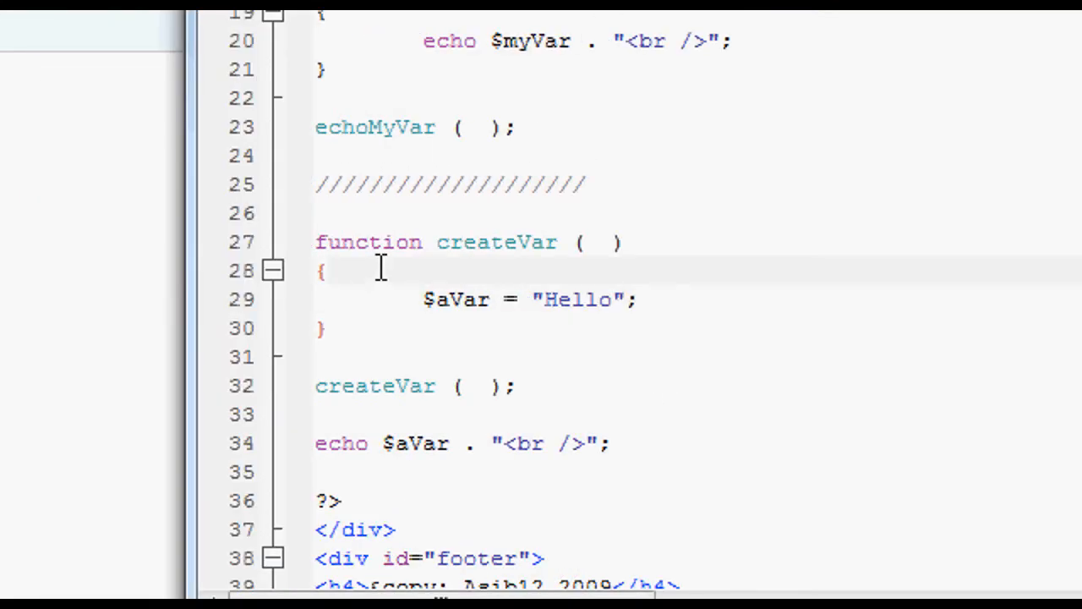
{"action": "mouse_move", "coordinate": [464, 243]}
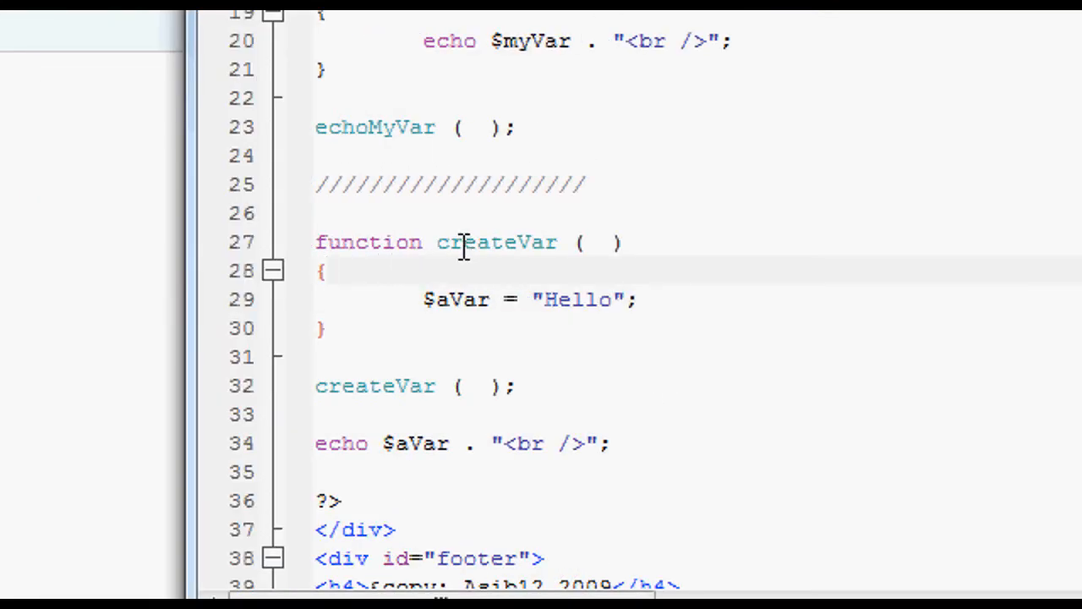
{"action": "mouse_move", "coordinate": [447, 262]}
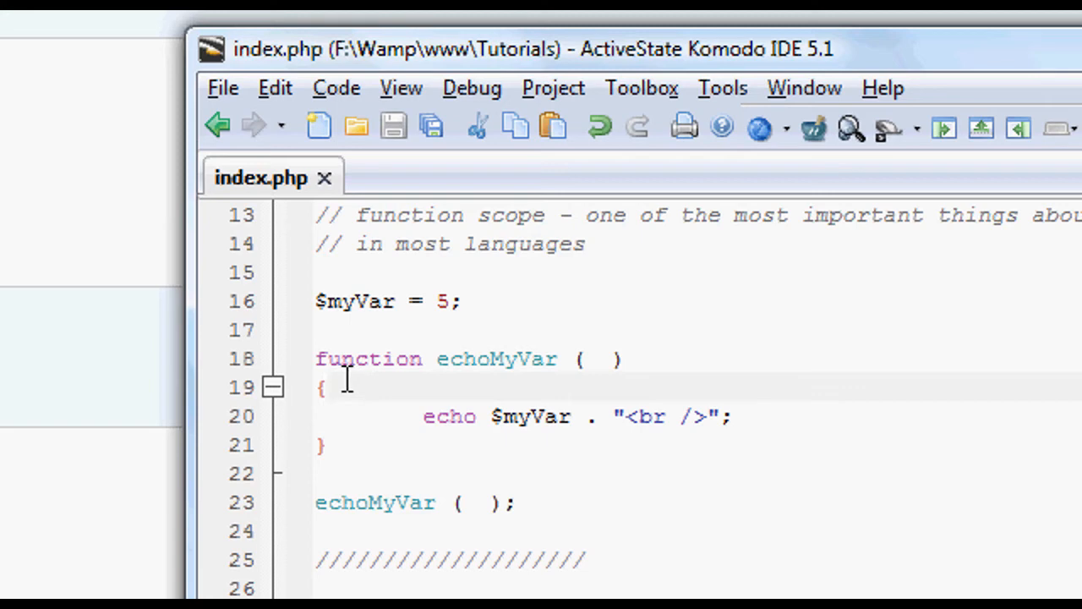
{"action": "scroll", "scroll_direction": "down", "scroll_amount": 3}
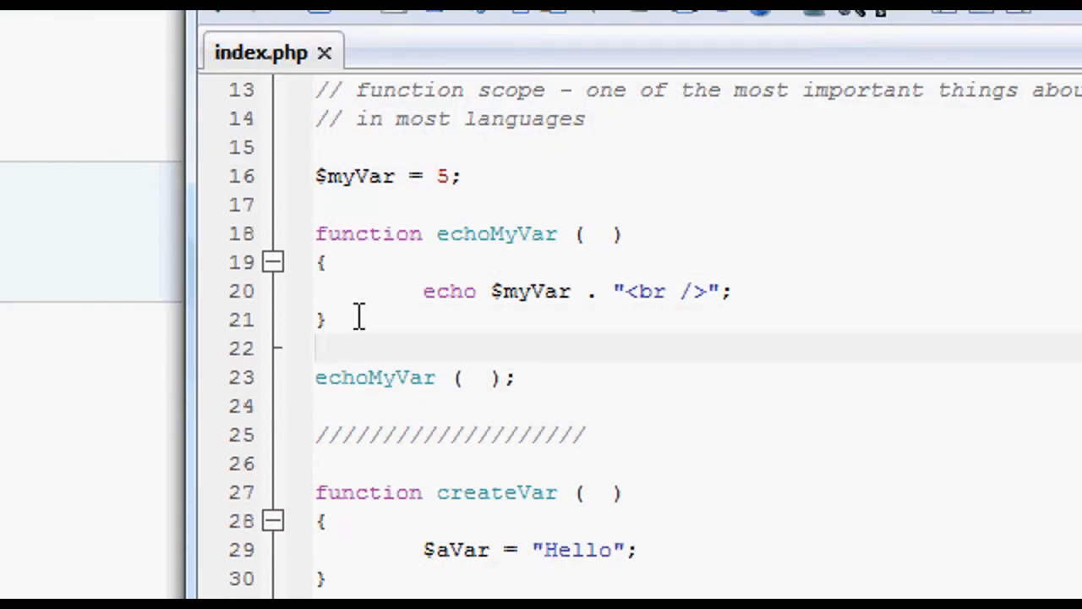
{"action": "scroll", "scroll_direction": "down", "scroll_amount": 3}
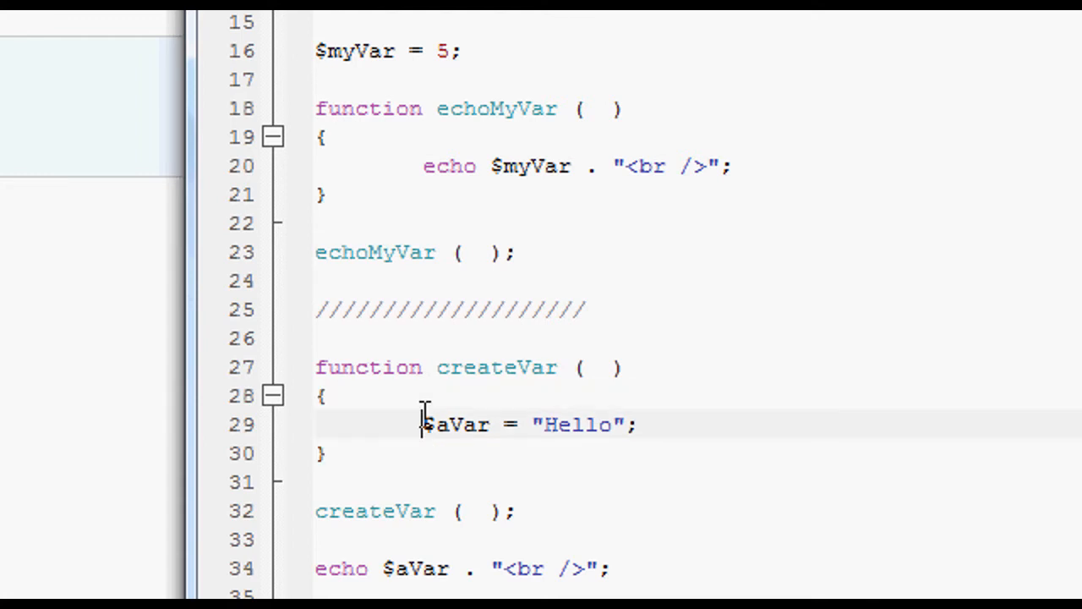
{"action": "double_click", "coordinate": [455, 425]}
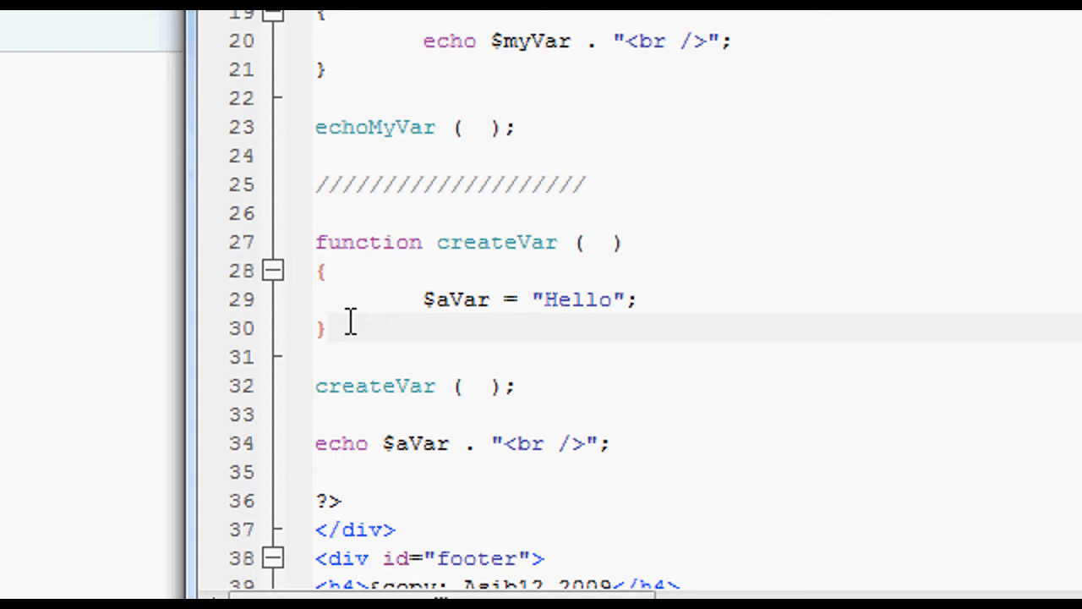
{"action": "left_click", "coordinate": [337, 329]}
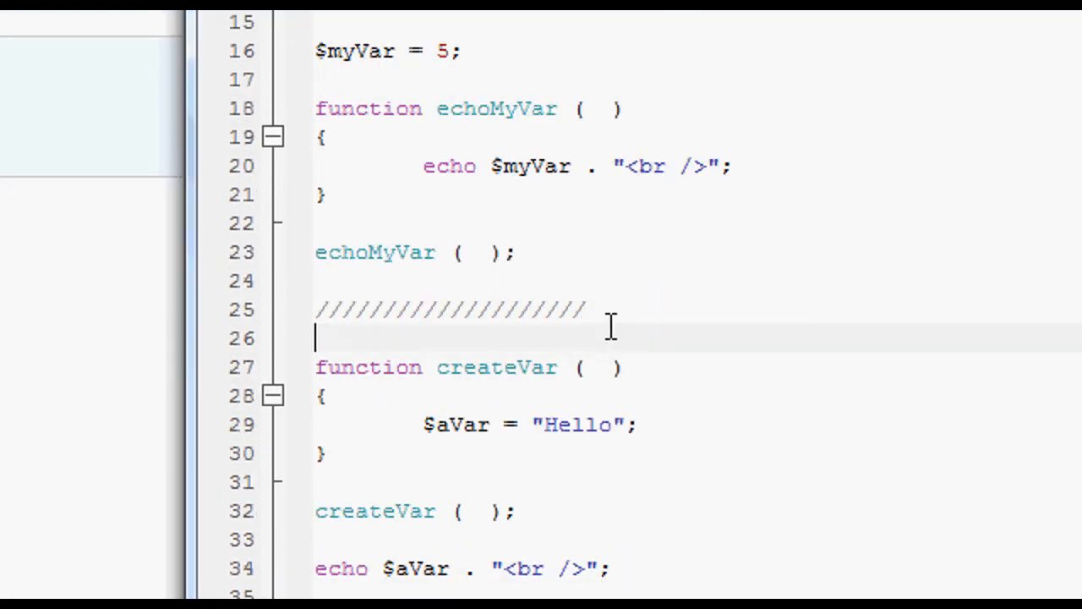
{"action": "mouse_move", "coordinate": [624, 320]}
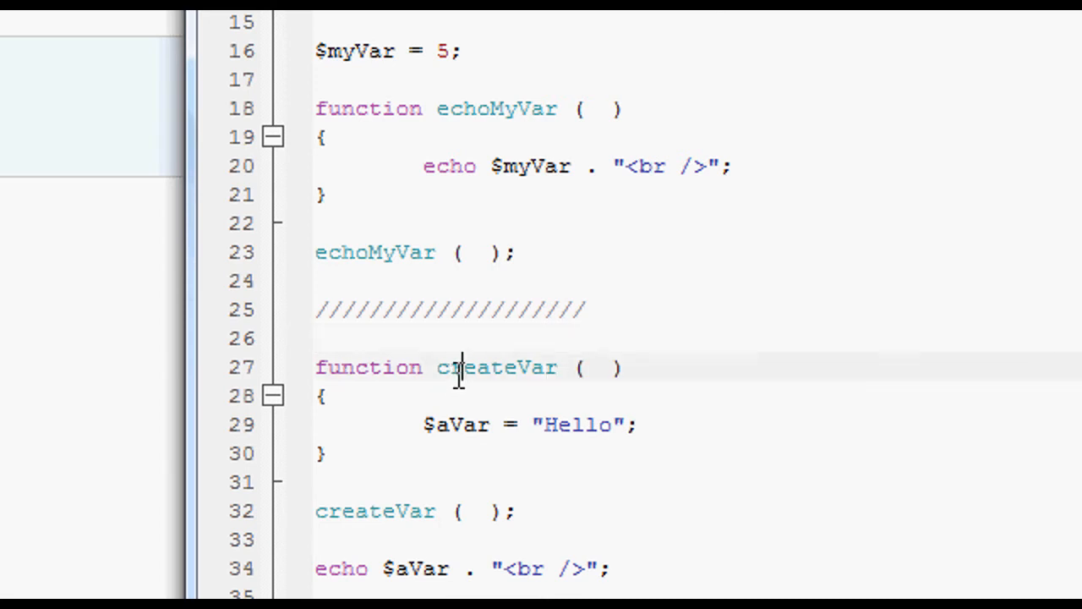
{"action": "double_click", "coordinate": [497, 368]}
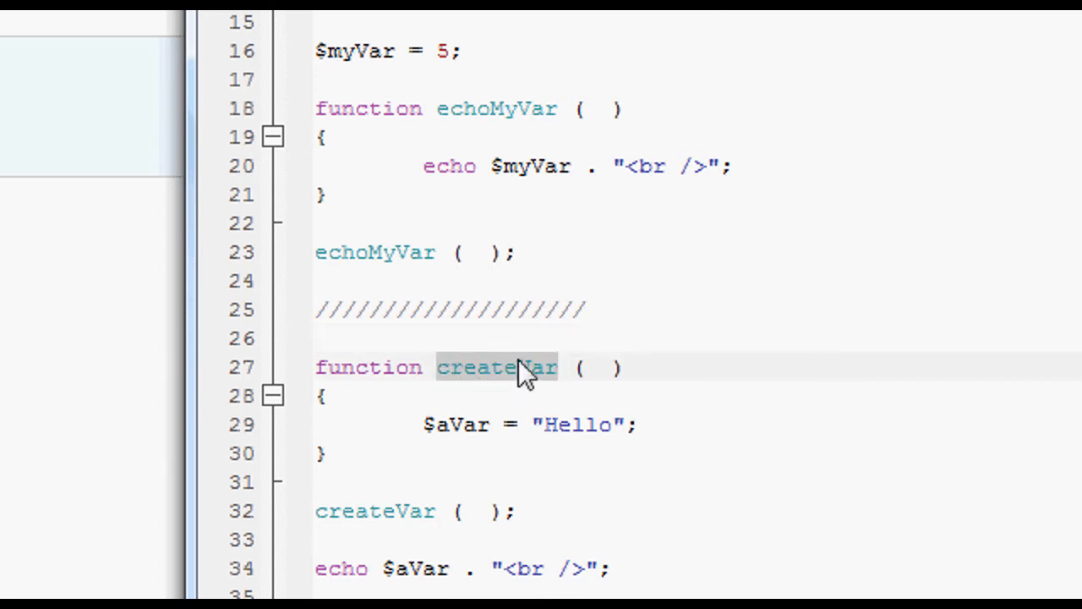
{"action": "mouse_move", "coordinate": [601, 318]}
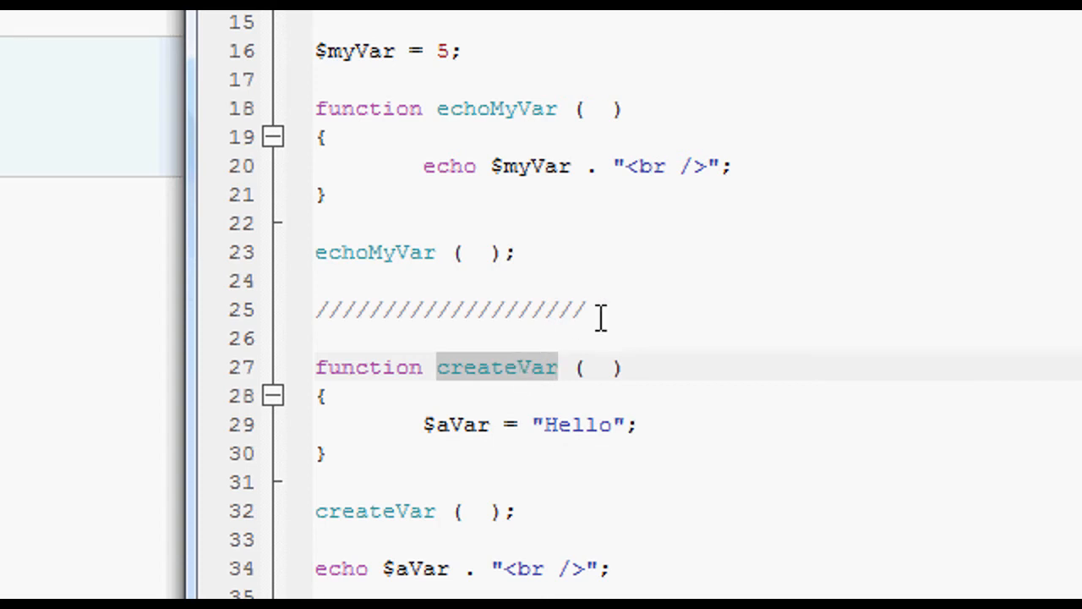
{"action": "left_click", "coordinate": [556, 367]}
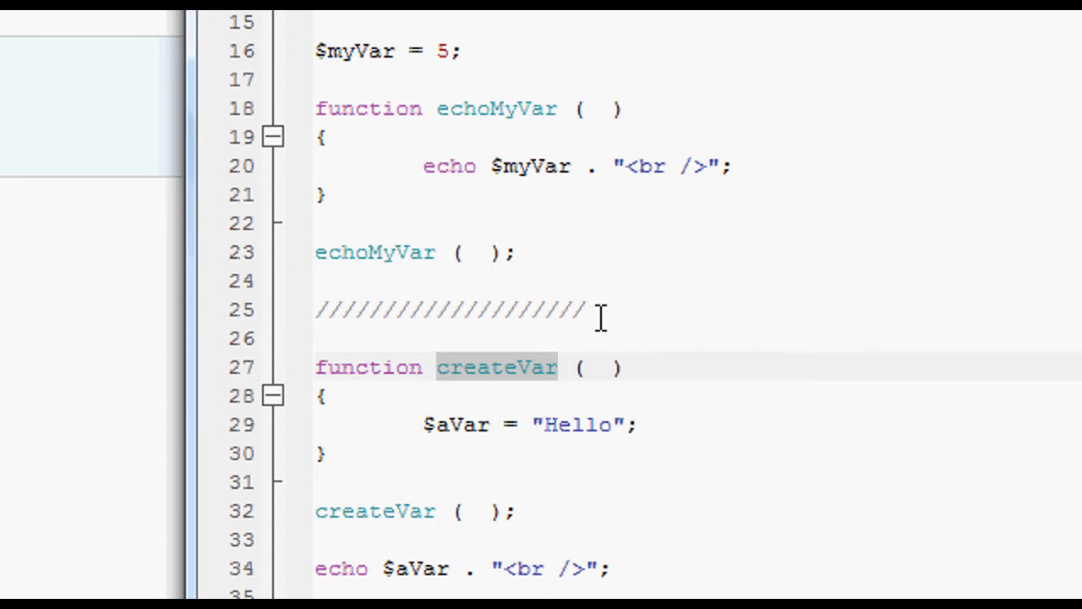
{"action": "mouse_move", "coordinate": [613, 310]}
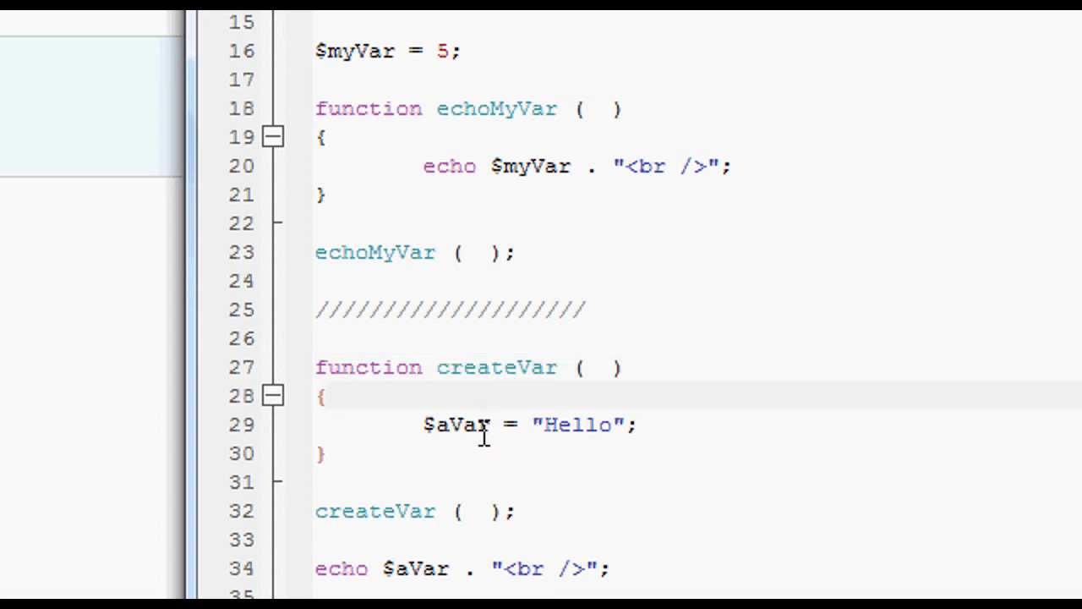
{"action": "left_click", "coordinate": [330, 397]}
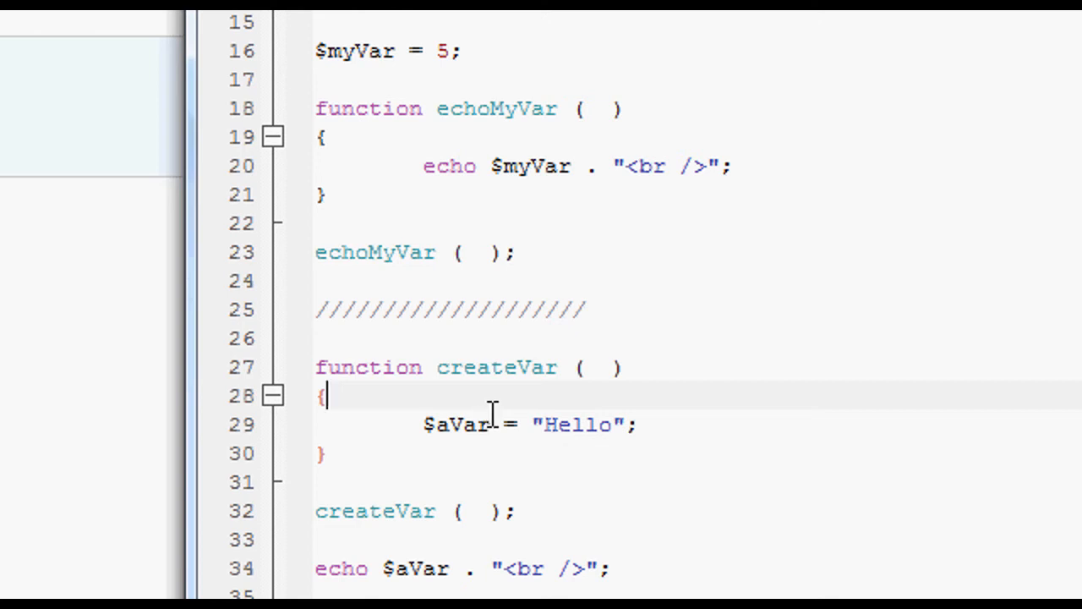
{"action": "mouse_move", "coordinate": [480, 429]}
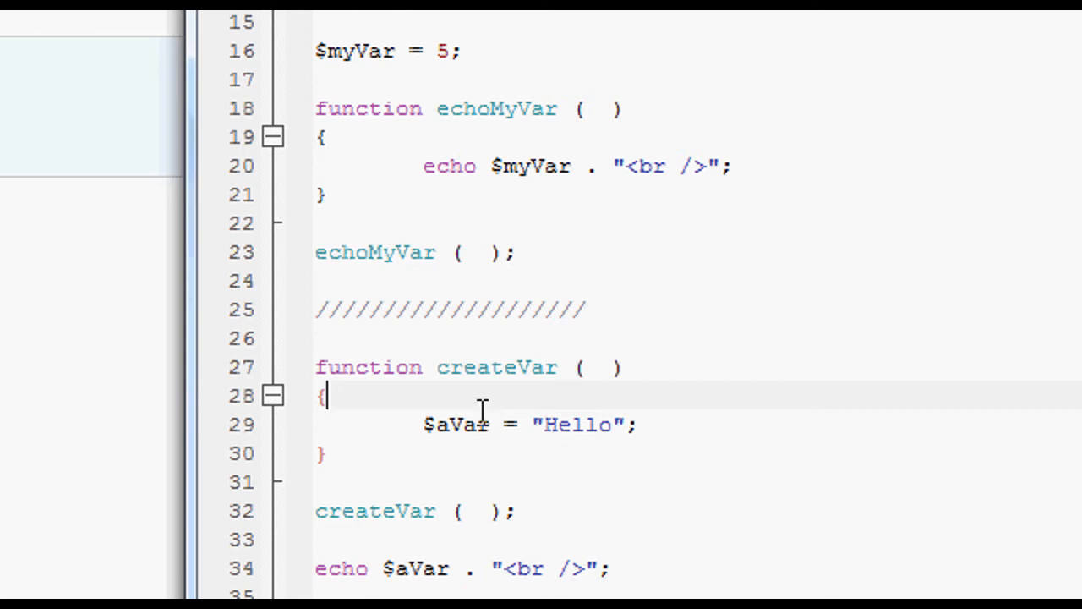
{"action": "mouse_move", "coordinate": [464, 412]}
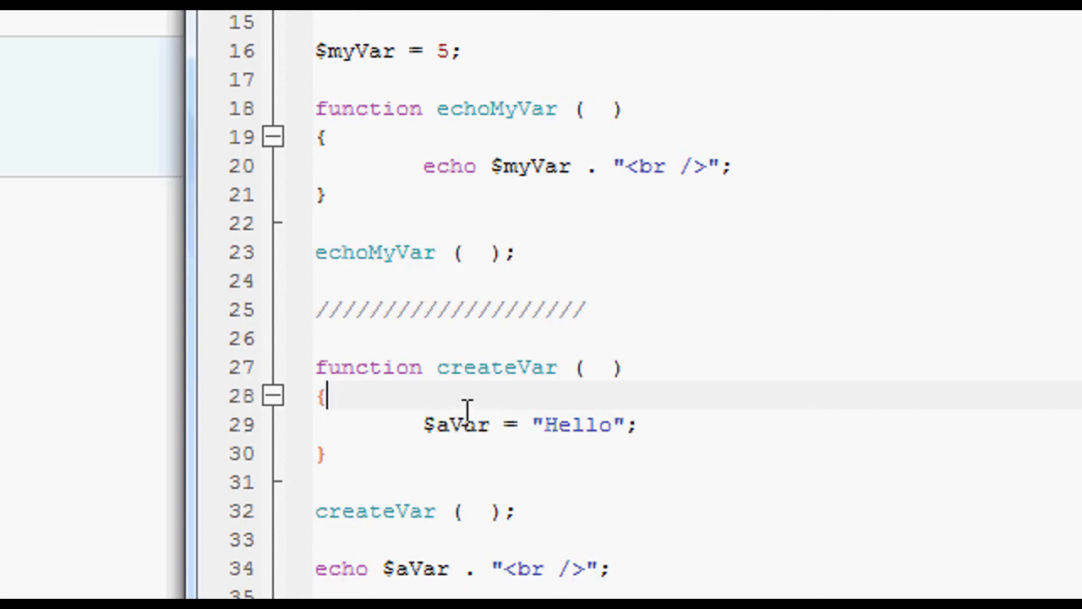
{"action": "mouse_move", "coordinate": [480, 413]}
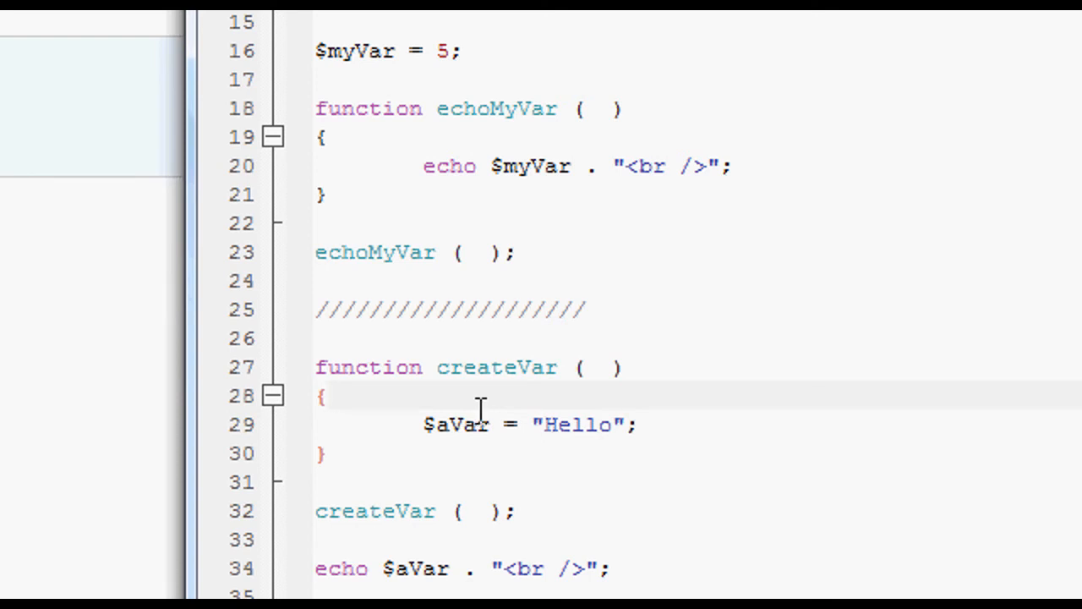
{"action": "mouse_move", "coordinate": [469, 394]}
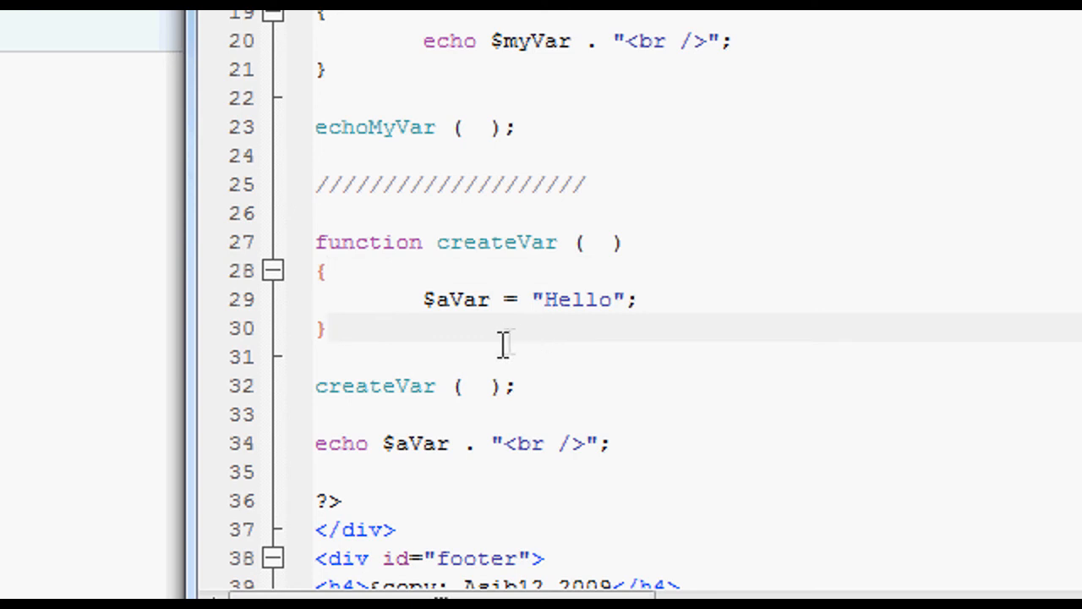
{"action": "double_click", "coordinate": [374, 387]}
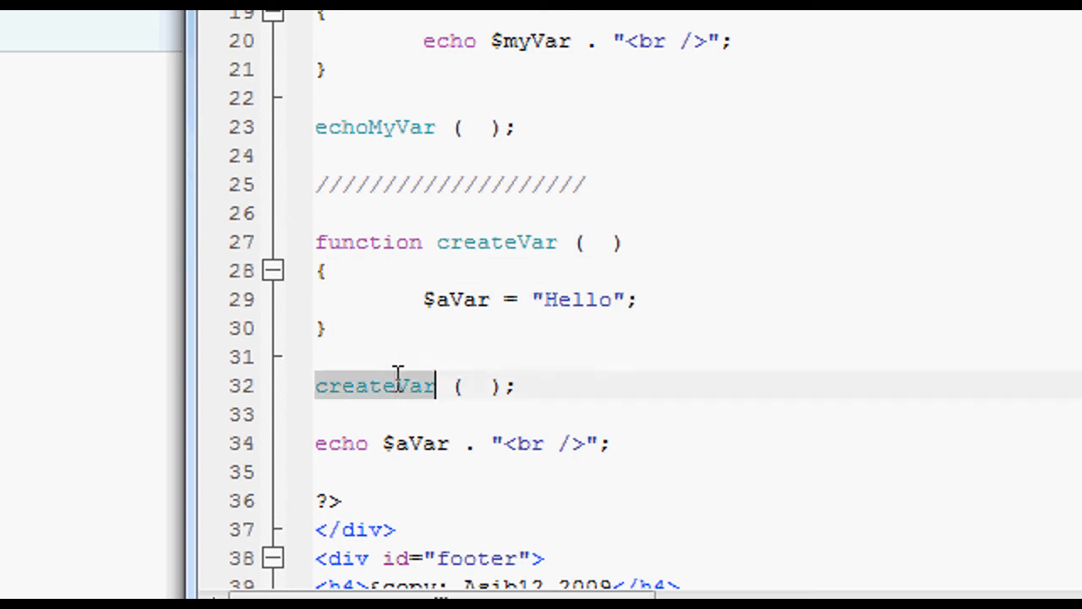
{"action": "left_click", "coordinate": [477, 387]}
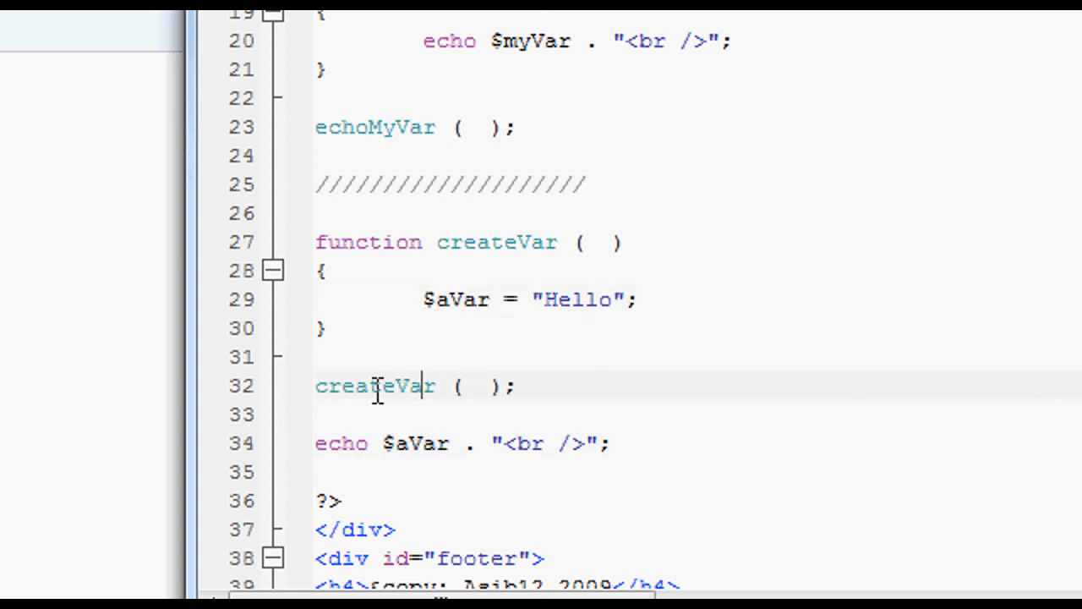
{"action": "left_click", "coordinate": [419, 299]}
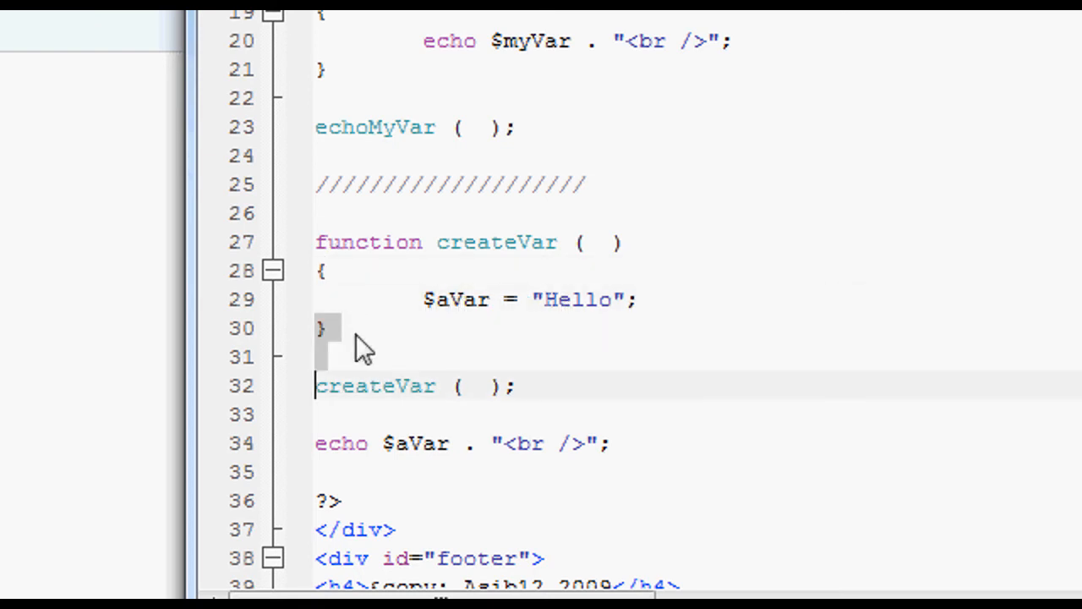
{"action": "left_click", "coordinate": [516, 386]}
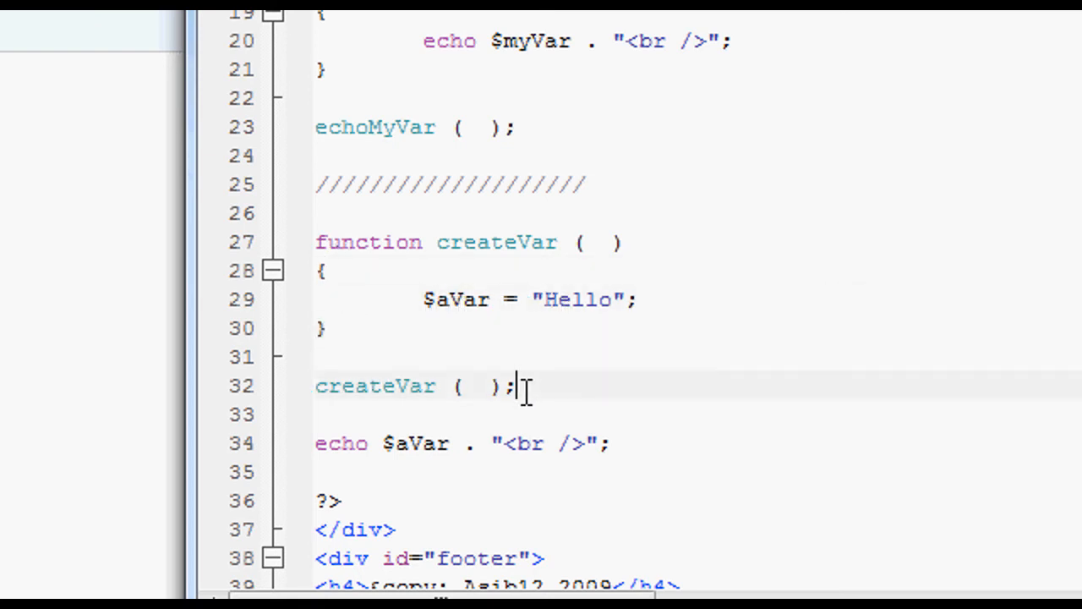
{"action": "double_click", "coordinate": [413, 443]}
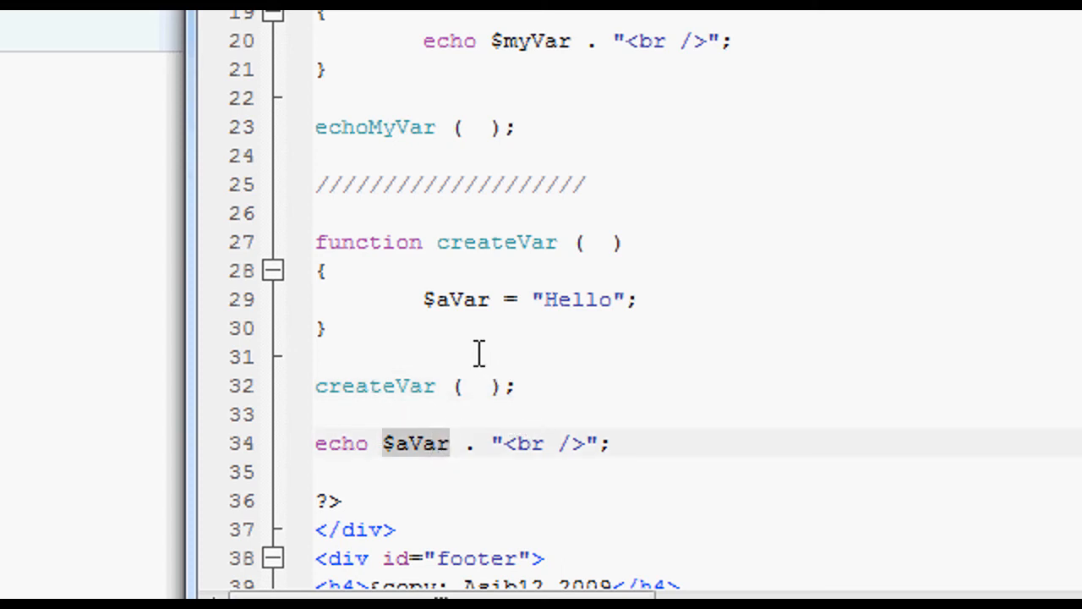
{"action": "mouse_move", "coordinate": [501, 334]}
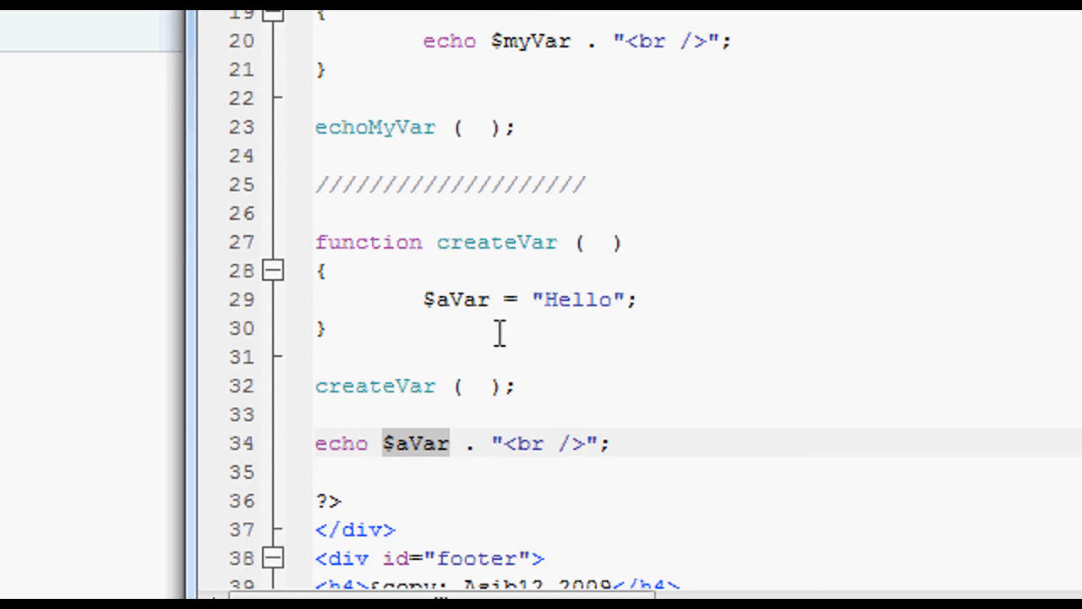
{"action": "mouse_move", "coordinate": [479, 326]}
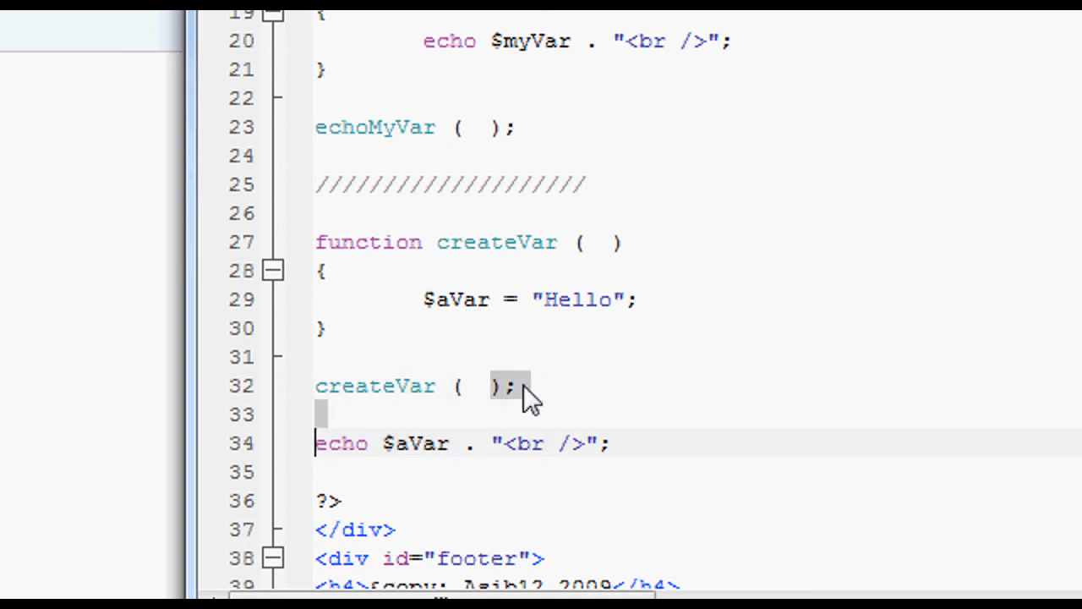
{"action": "left_click", "coordinate": [516, 387]}
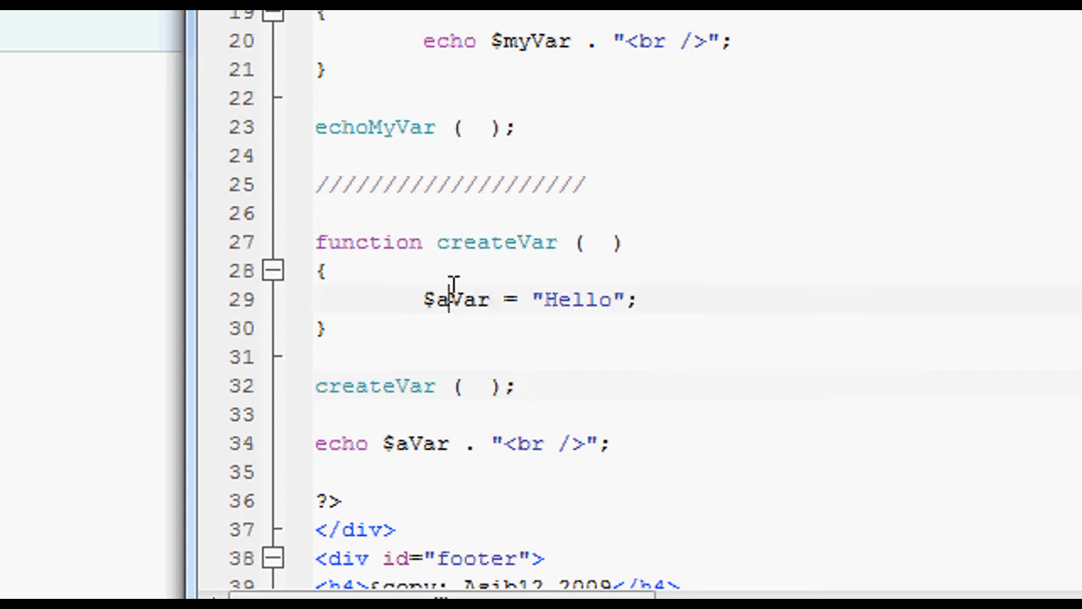
{"action": "double_click", "coordinate": [455, 299]}
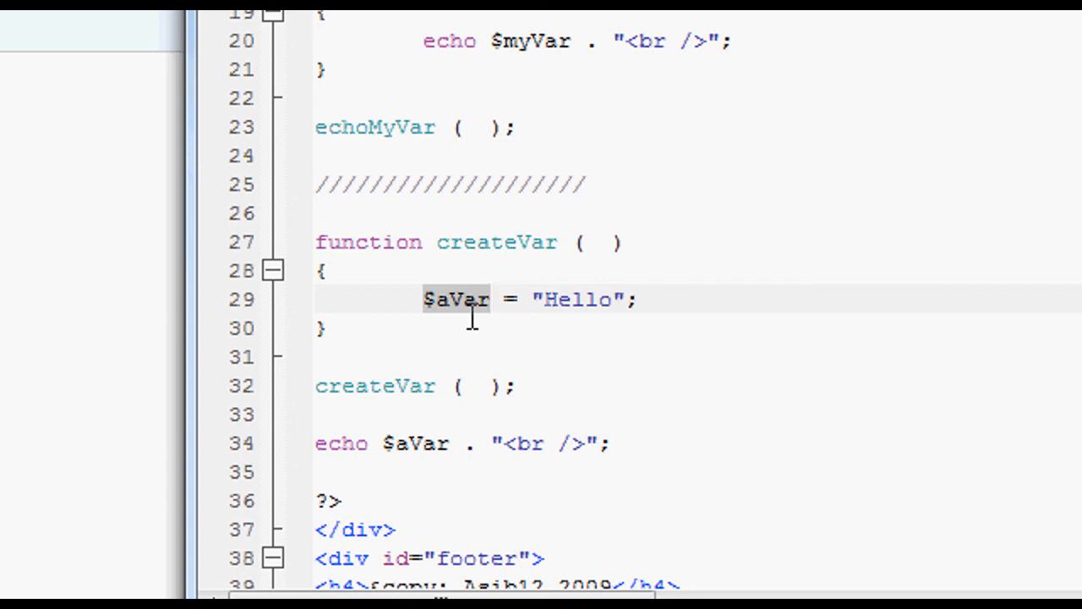
{"action": "mouse_move", "coordinate": [464, 329]}
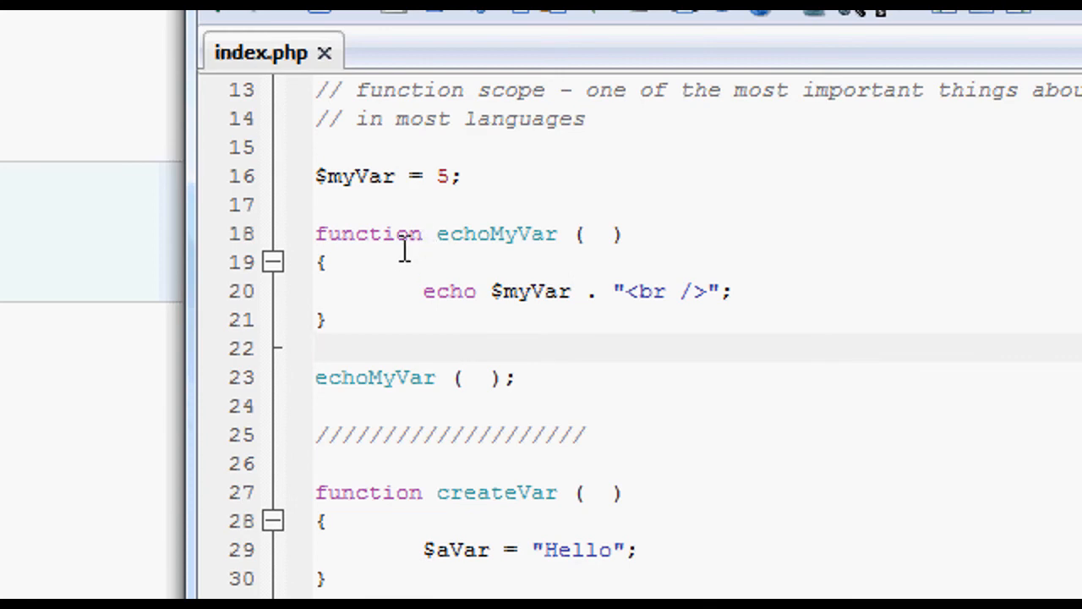
{"action": "scroll", "scroll_direction": "down", "scroll_amount": 3}
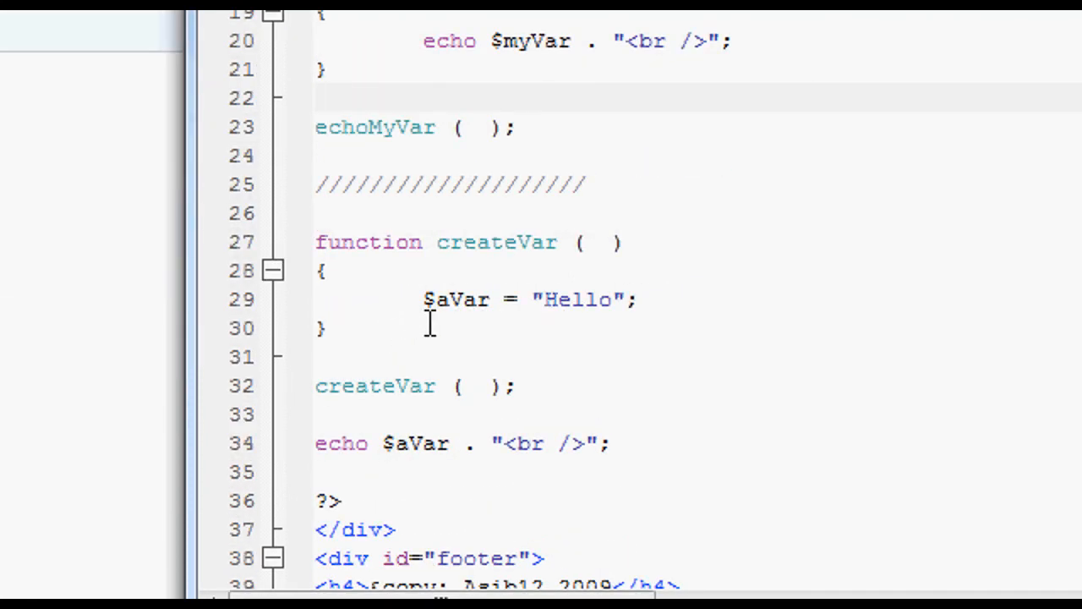
{"action": "mouse_move", "coordinate": [406, 297]}
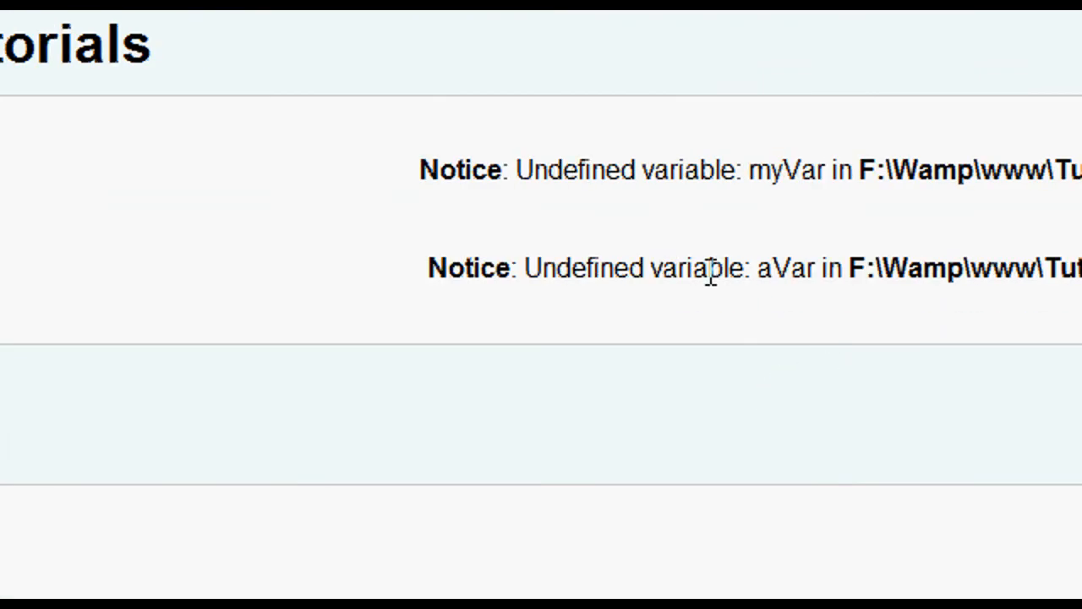
- Select the word 'variable' in the browser's aVar undefined-variable notice
{"action": "double_click", "coordinate": [788, 268]}
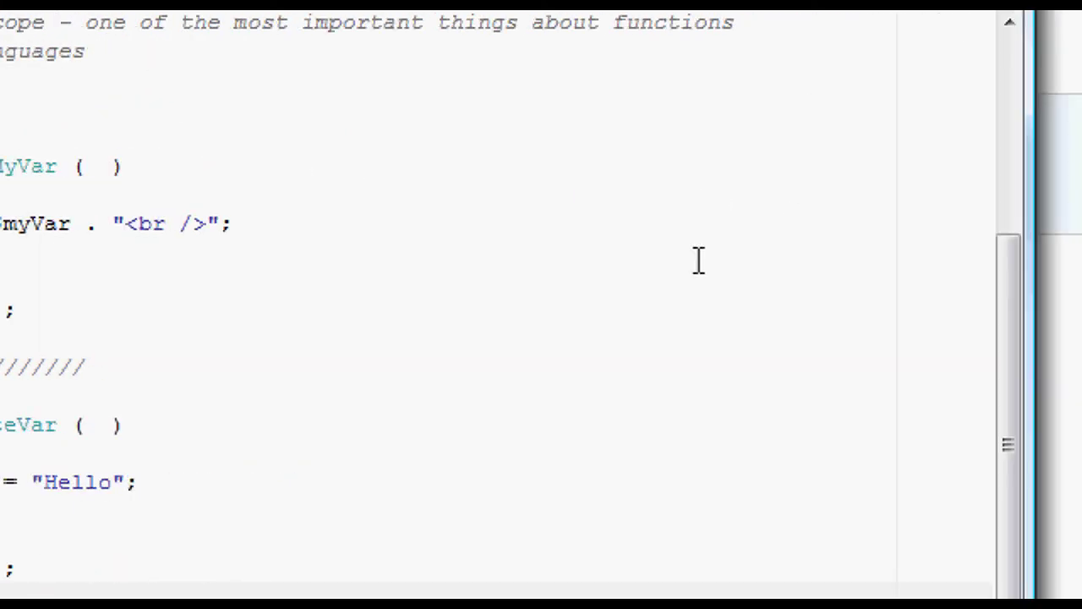
{"action": "mouse_move", "coordinate": [303, 199]}
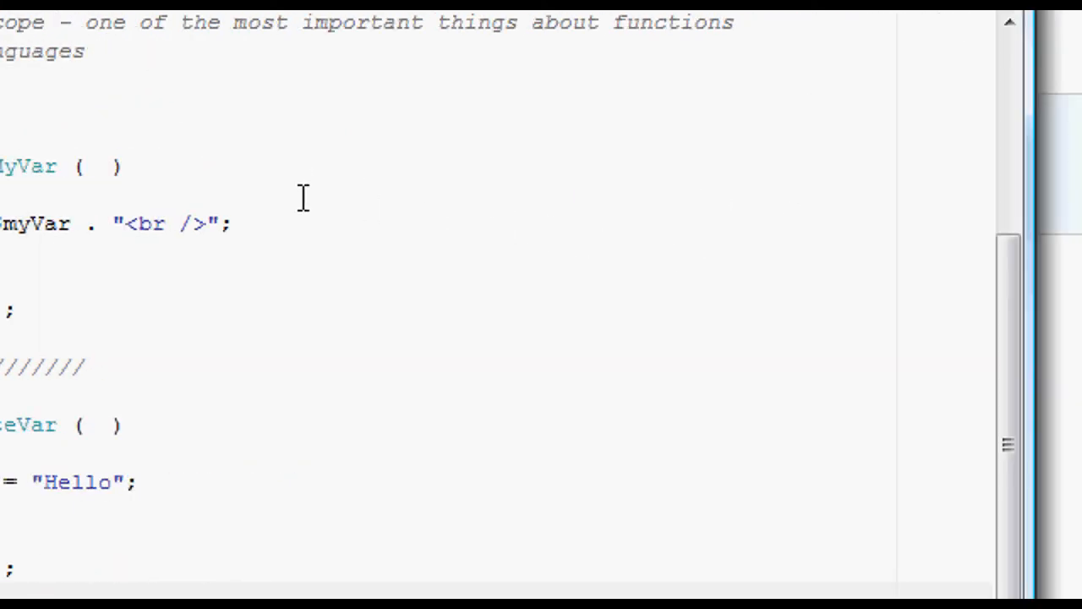